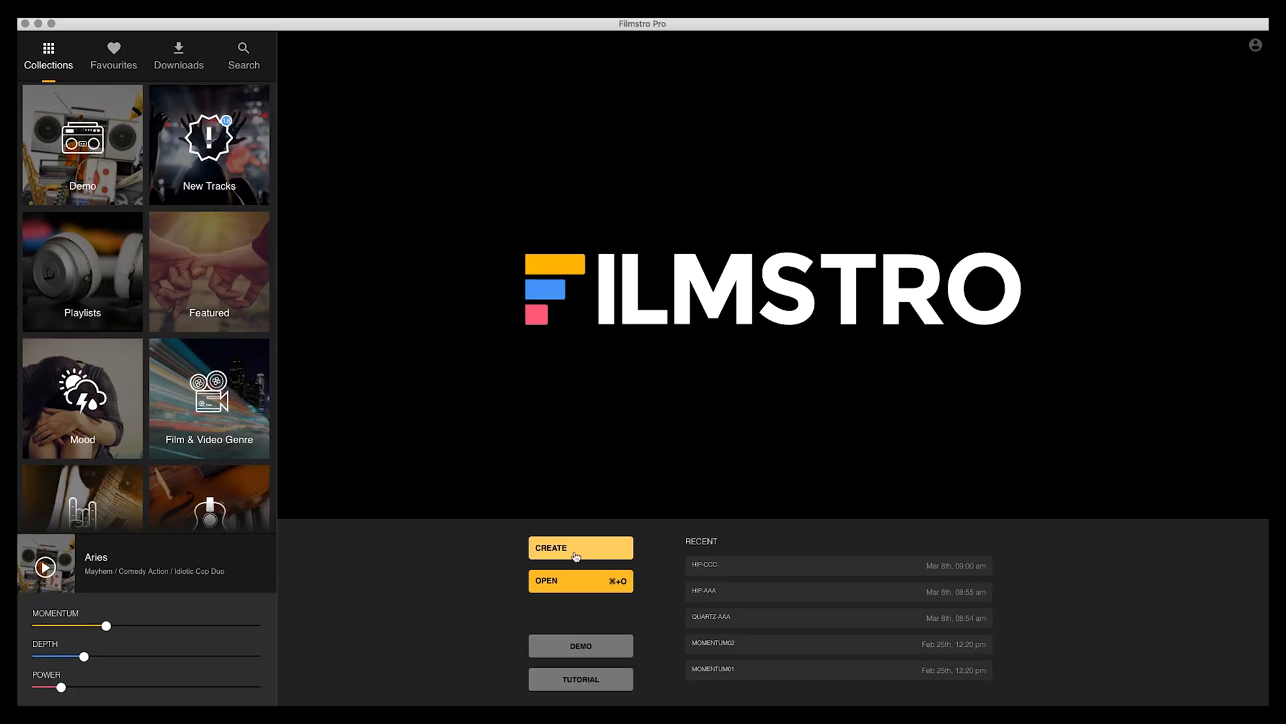
Create a new Soundtrack Only session with a 03-minute duration and save it.
{"action": "left_click", "coordinate": [580, 548]}
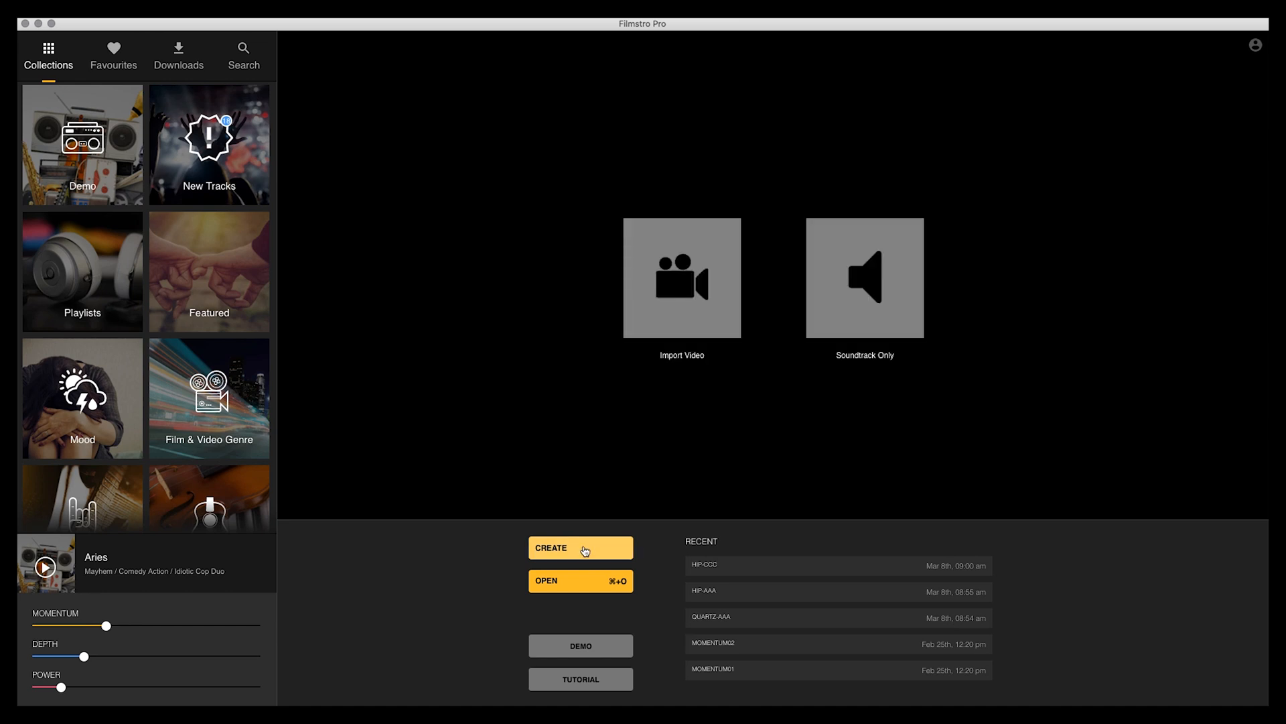
{"action": "left_click", "coordinate": [581, 548]}
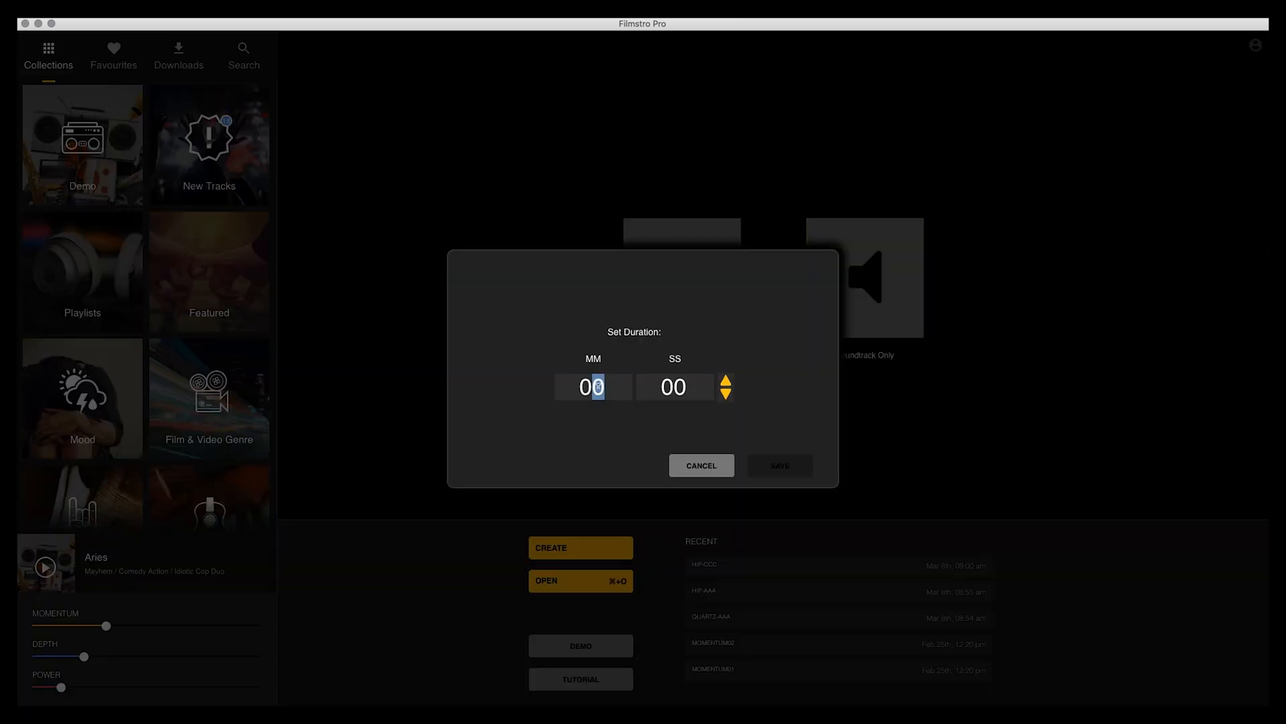
{"action": "type", "text": "3"}
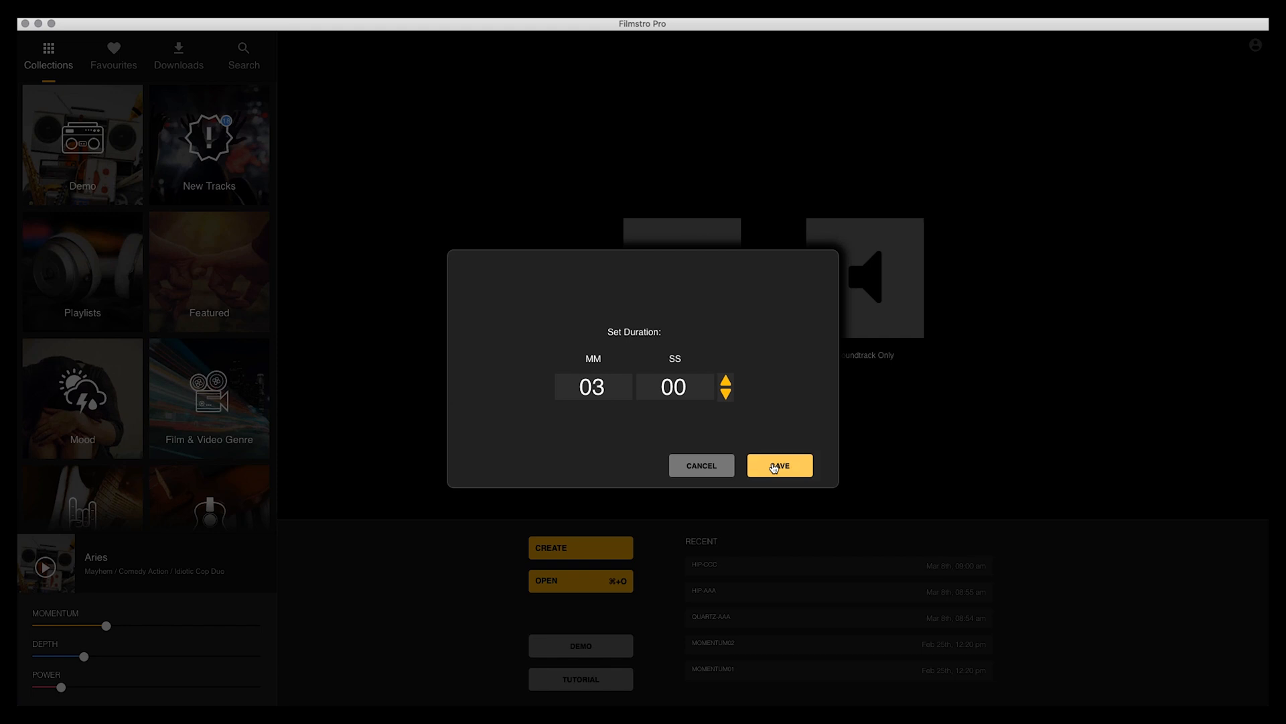
{"action": "left_click", "coordinate": [777, 465]}
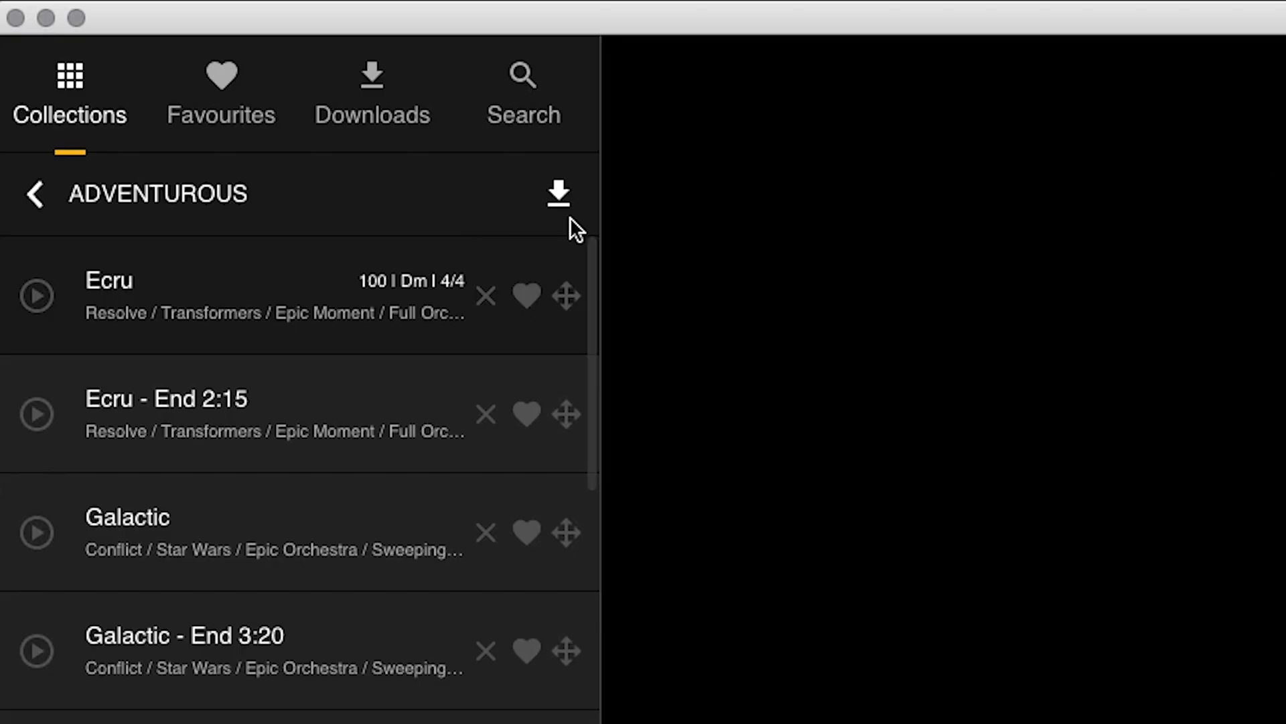
{"action": "mouse_move", "coordinate": [557, 193]}
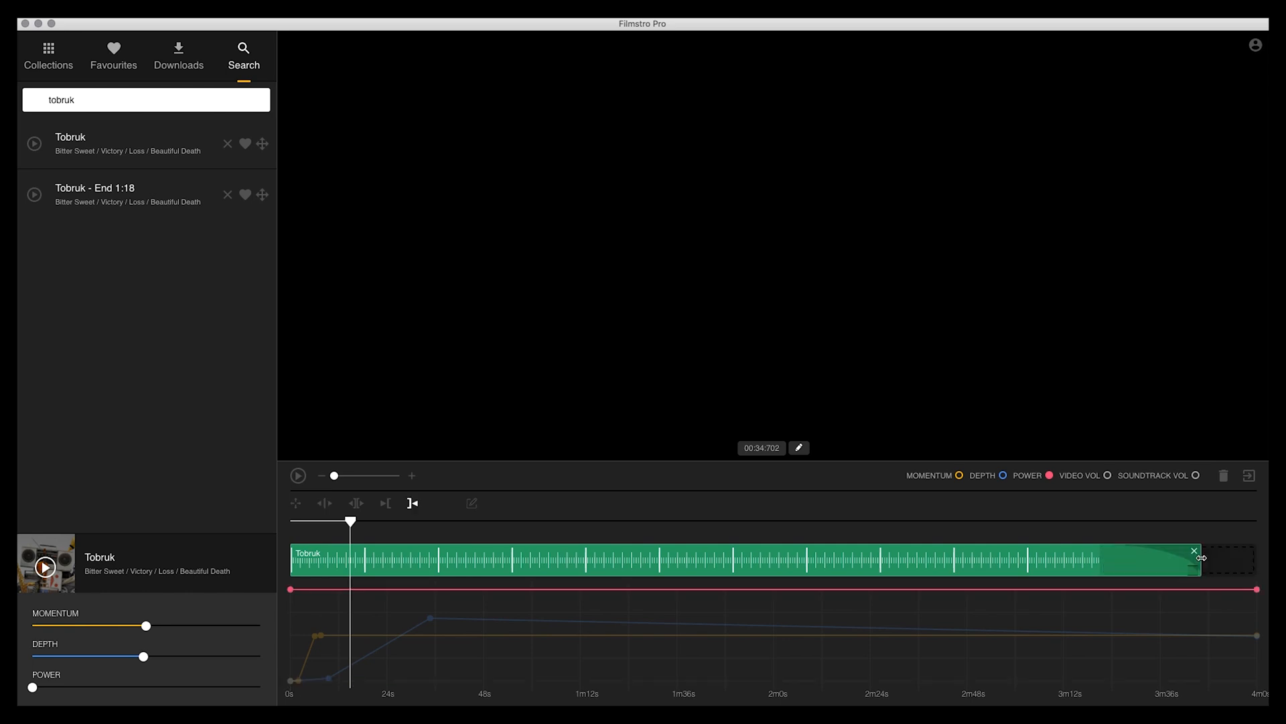
{"action": "mouse_move", "coordinate": [324, 502]}
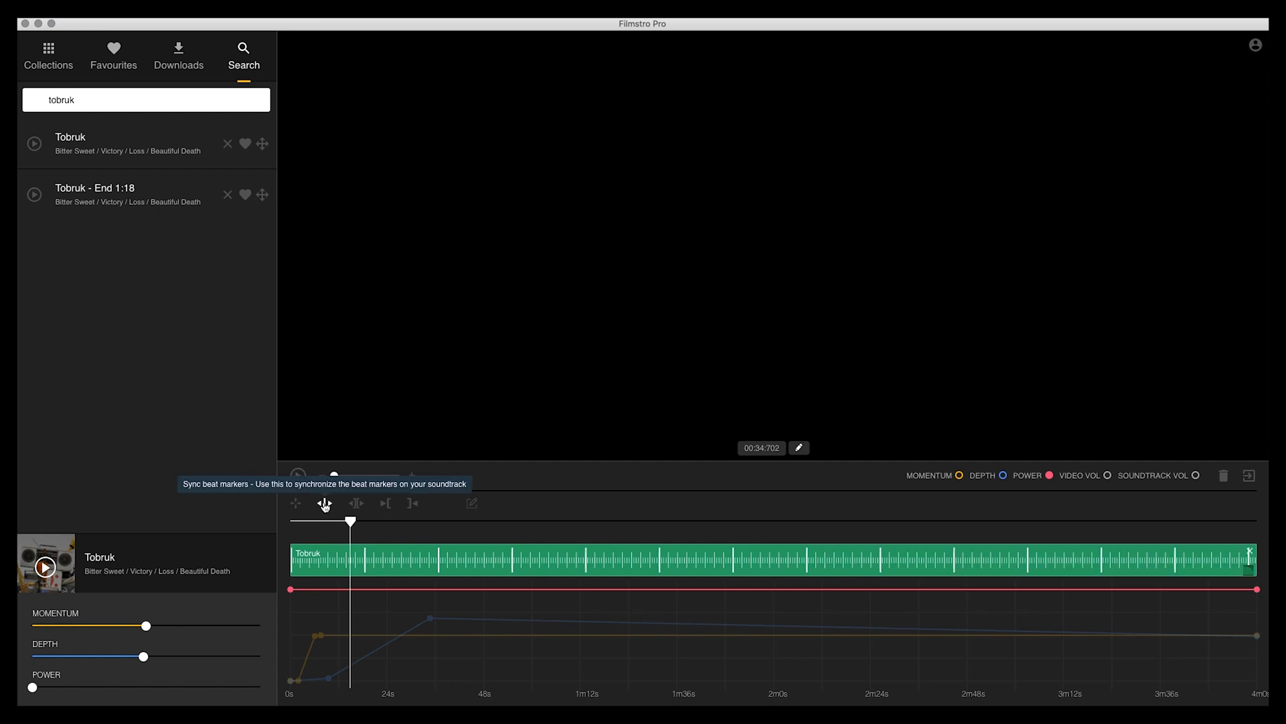
{"action": "mouse_move", "coordinate": [584, 560]}
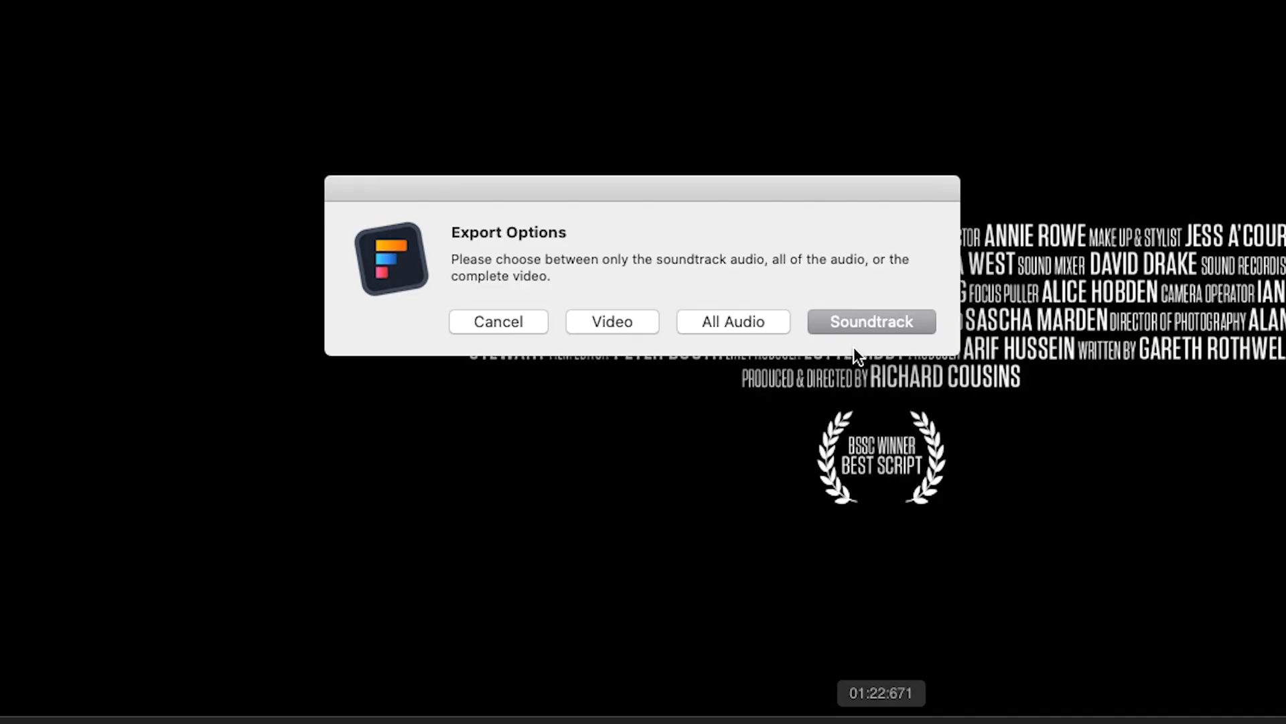
{"action": "mouse_move", "coordinate": [684, 362]}
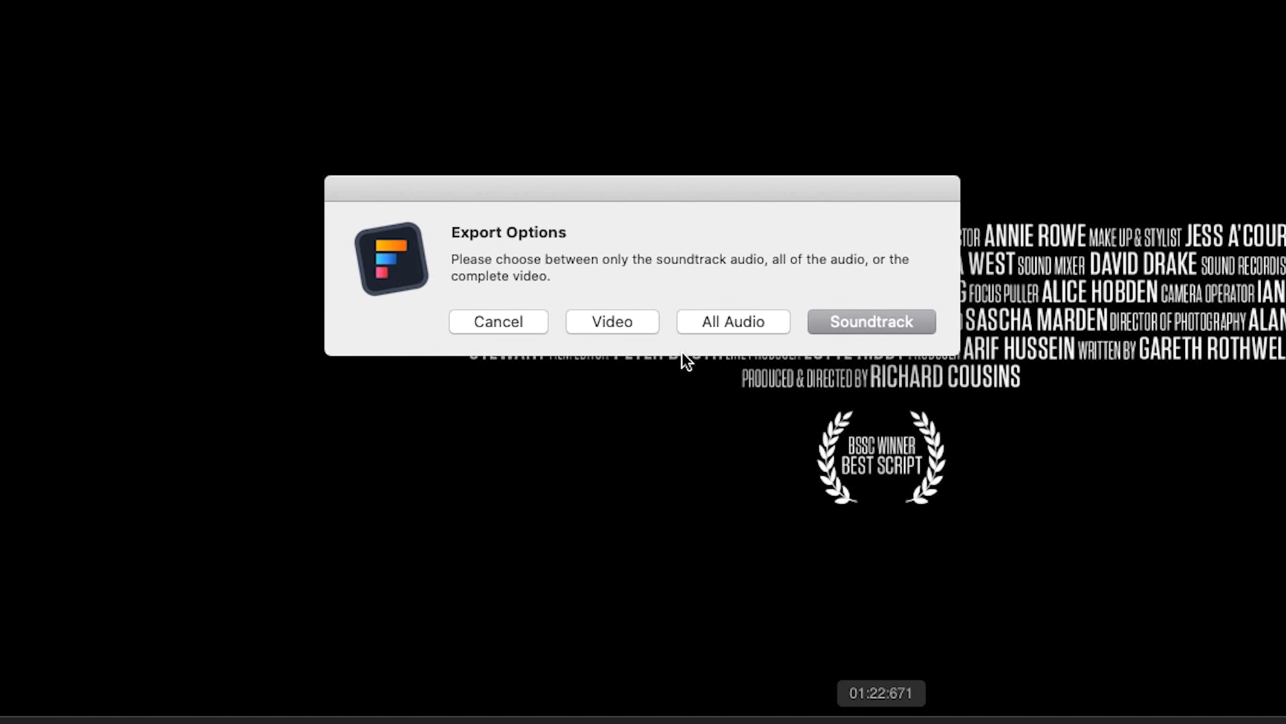